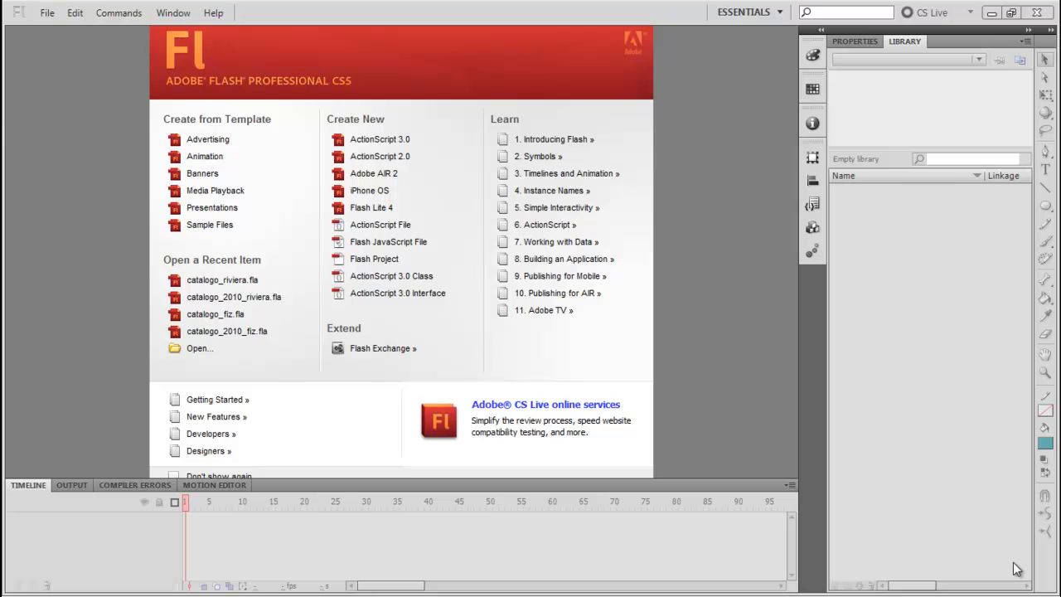
mouse_move(567, 226)
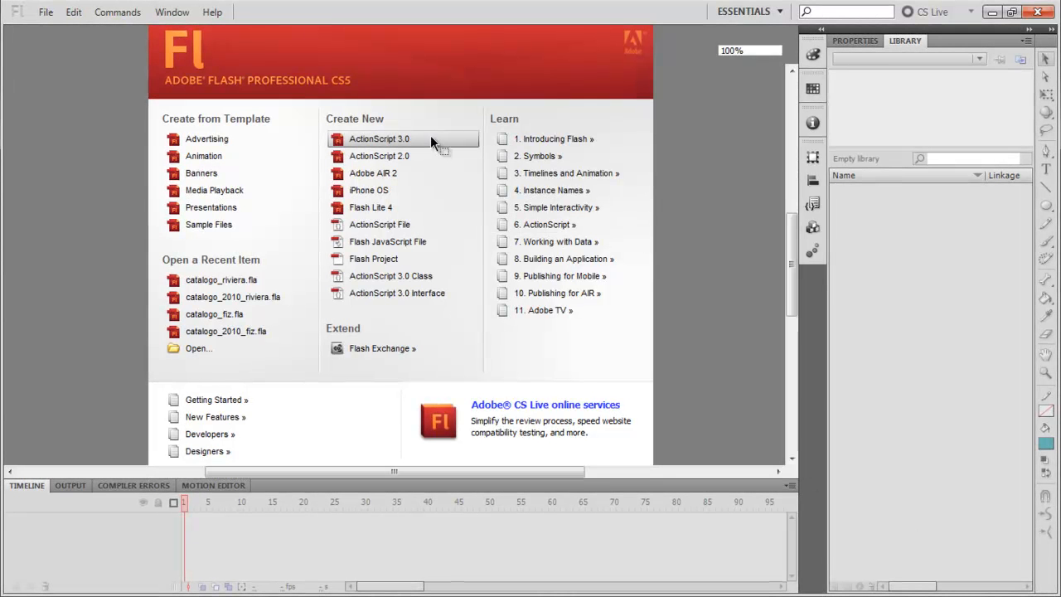
- Create a new blank ActionScript 3.0 document from the Welcome screen
left_click(378, 140)
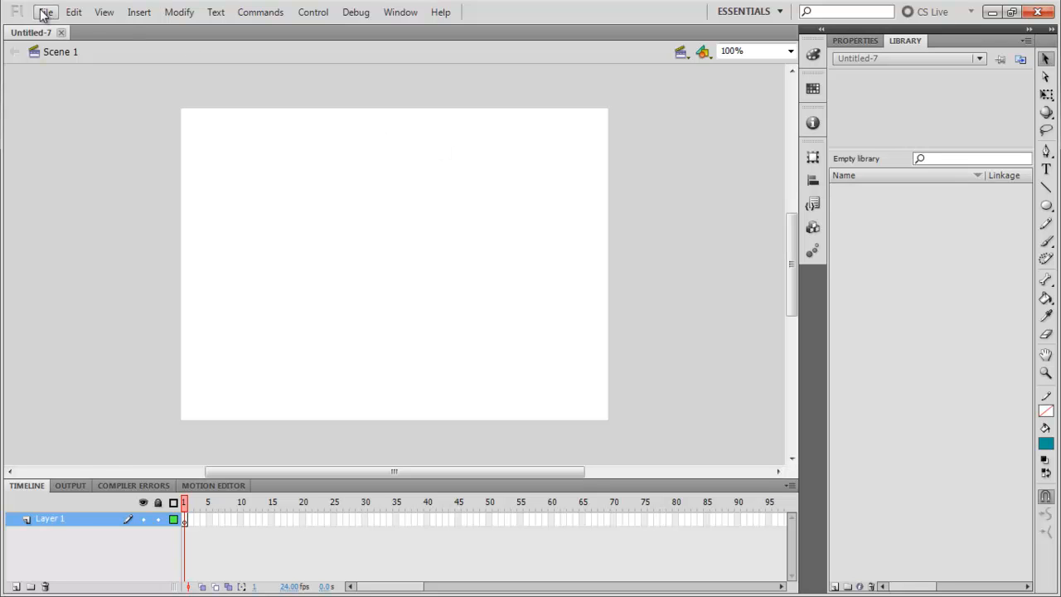
- Import bjork_wanderlust.jpg onto the stage via File > Import > Import to Stage
left_click(47, 12)
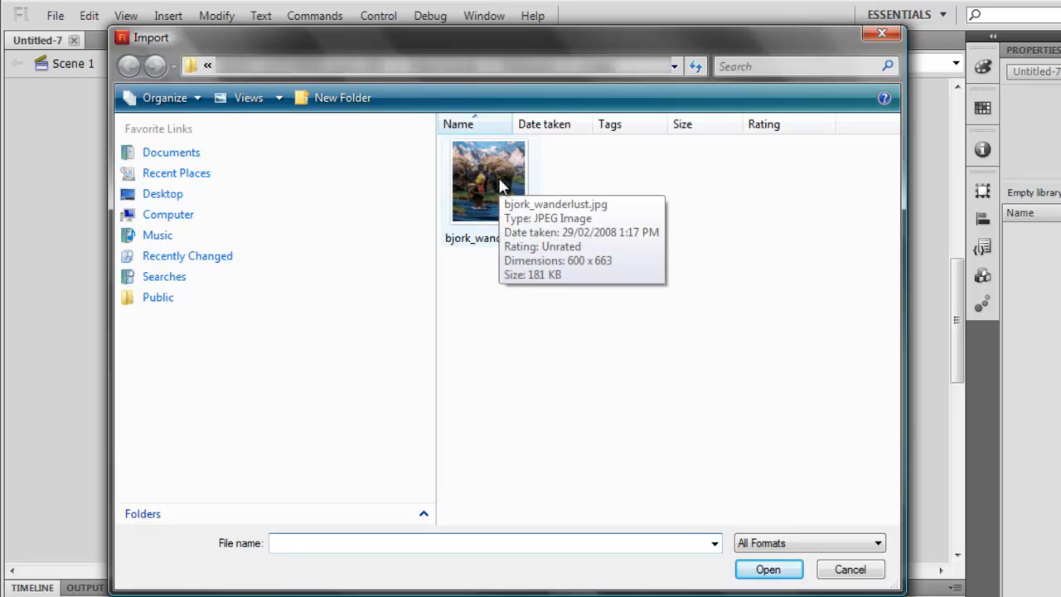
left_click(487, 181)
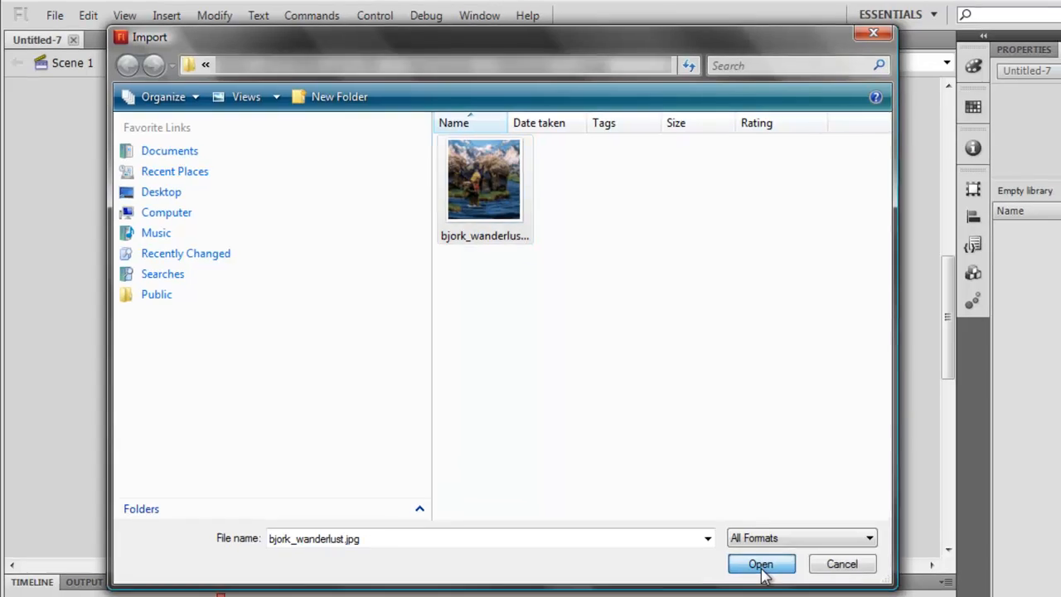
left_click(760, 564)
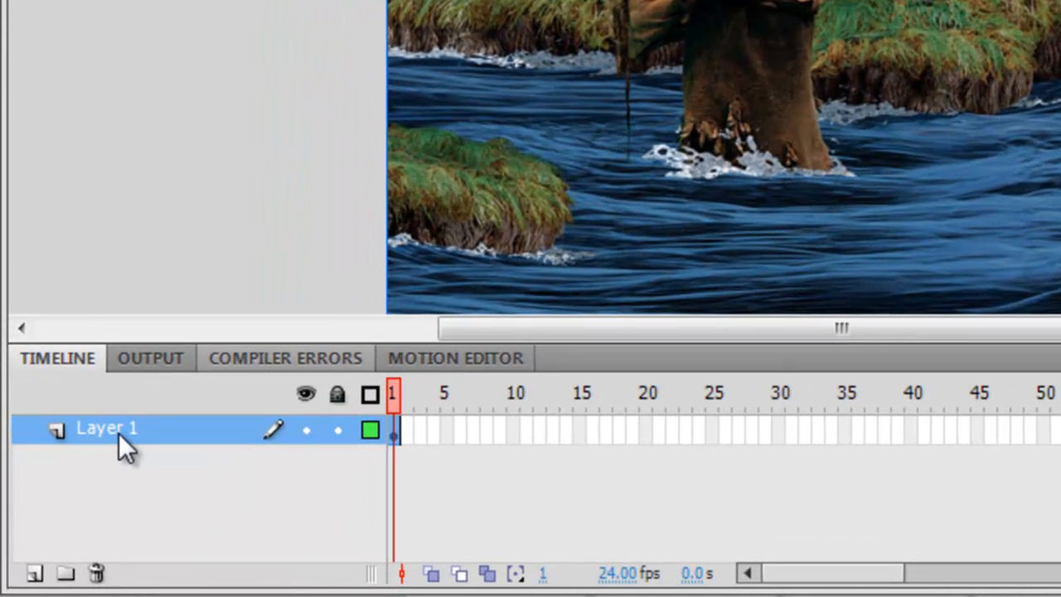
- Rename Layer 1 in the Timeline to 'image'
double_click(106, 428)
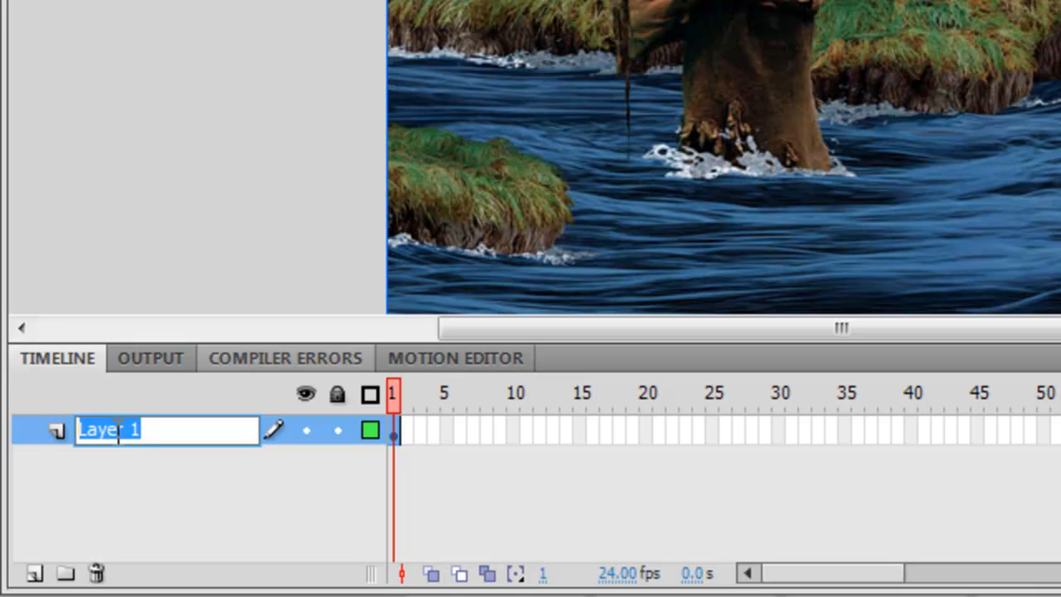
type("image")
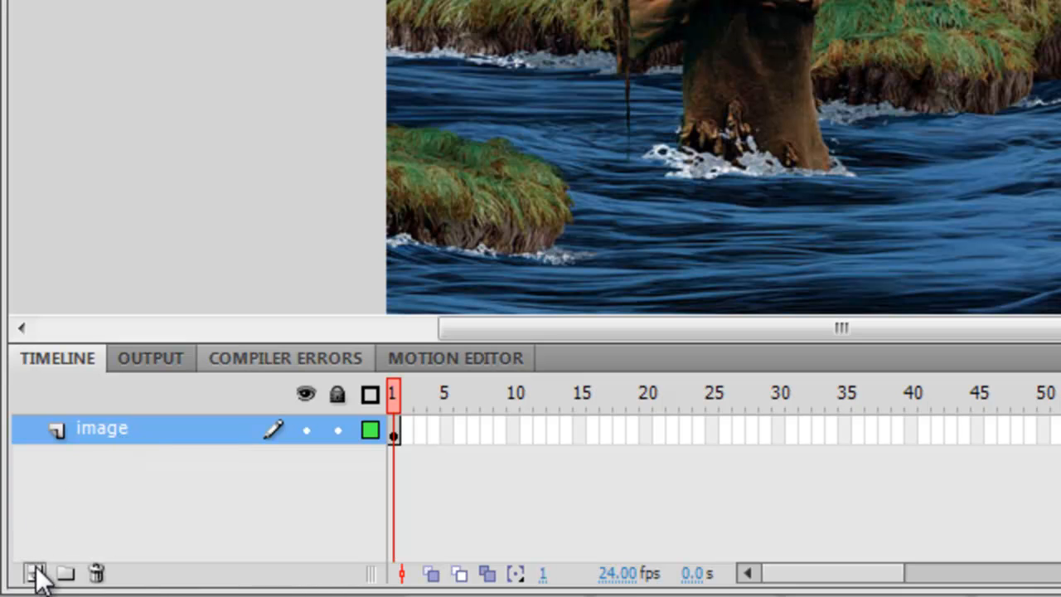
mouse_move(37, 574)
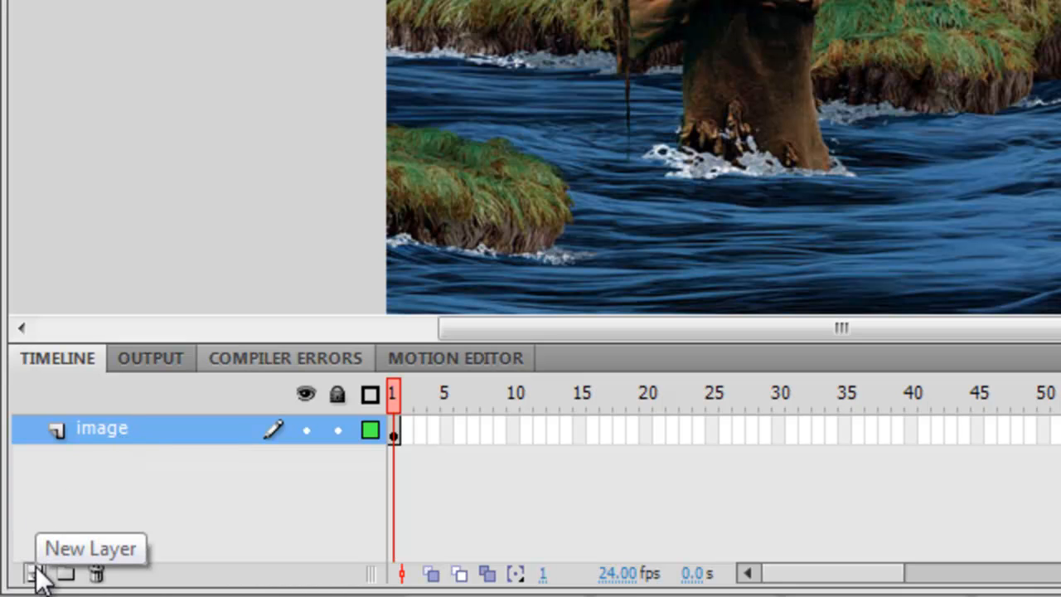
- Add a new layer above image and rename it 'mask'
left_click(36, 574)
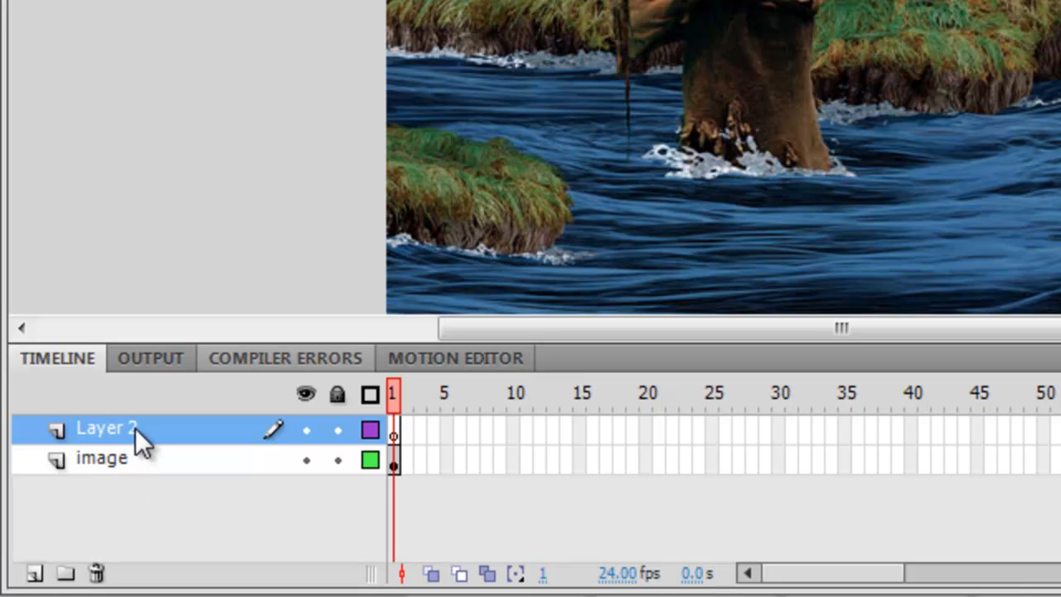
mouse_move(131, 445)
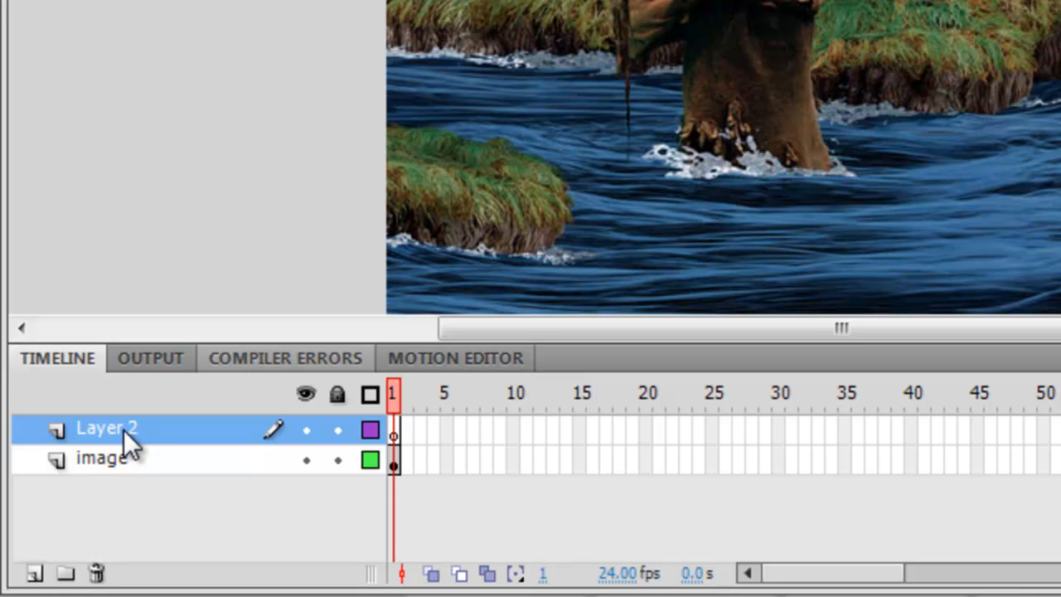
double_click(106, 428)
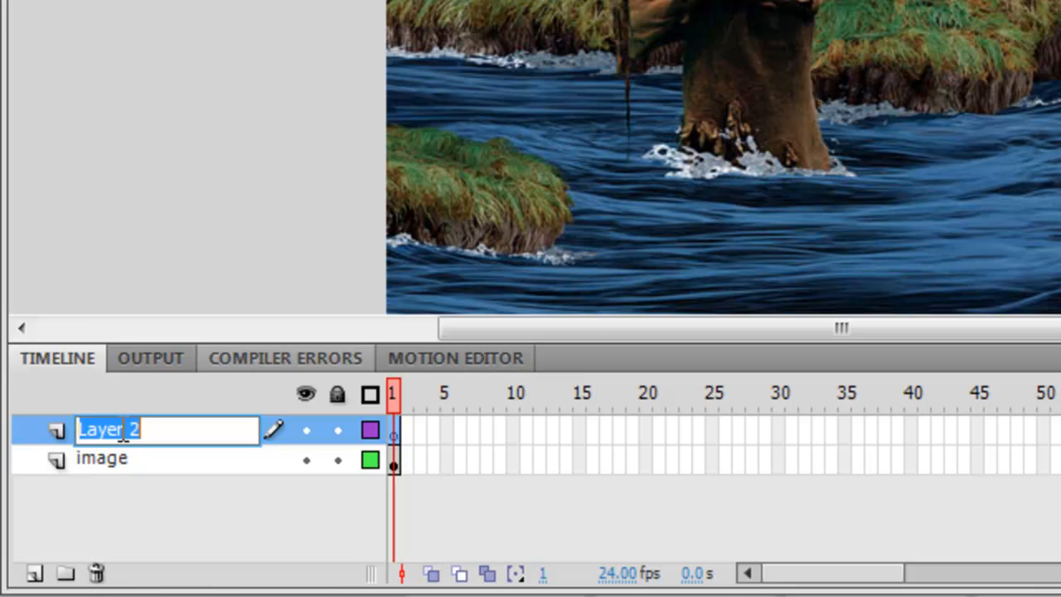
type("mask")
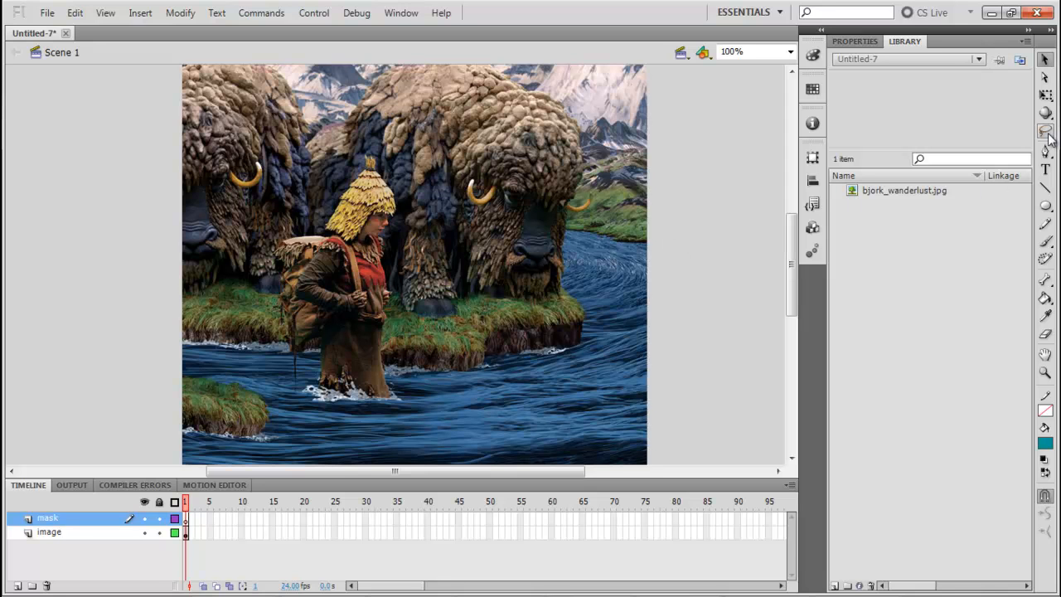
mouse_move(1045, 206)
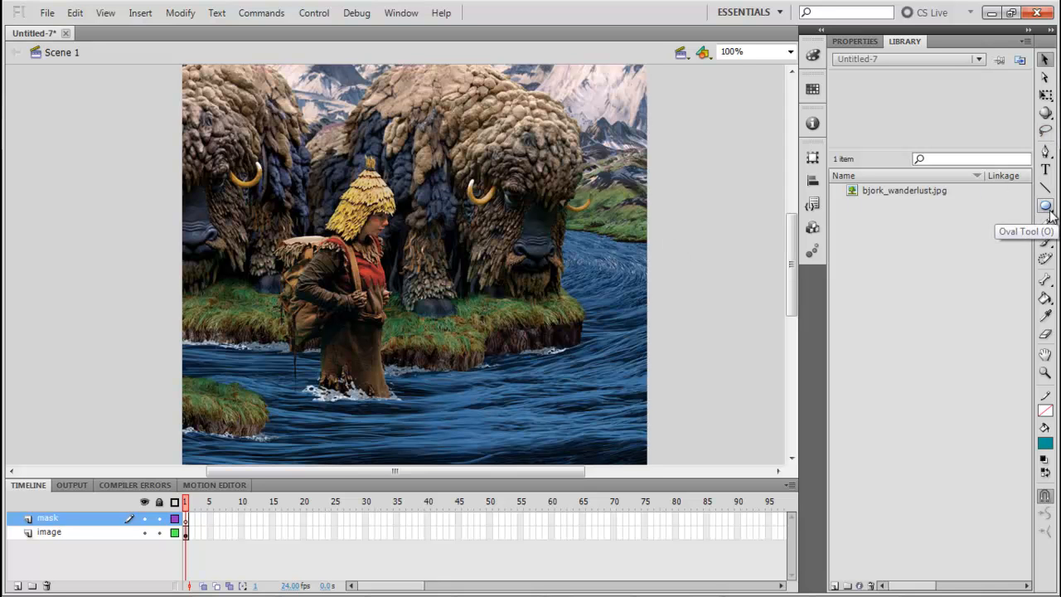
mouse_move(786, 310)
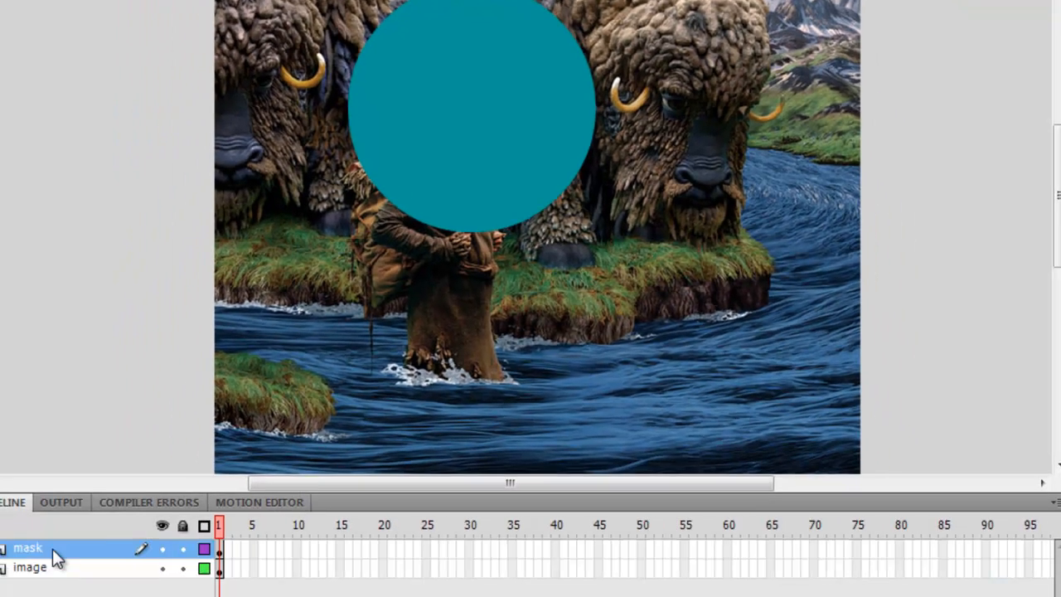
- Convert the mask layer into a Mask so the image layer nests beneath it
right_click(27, 547)
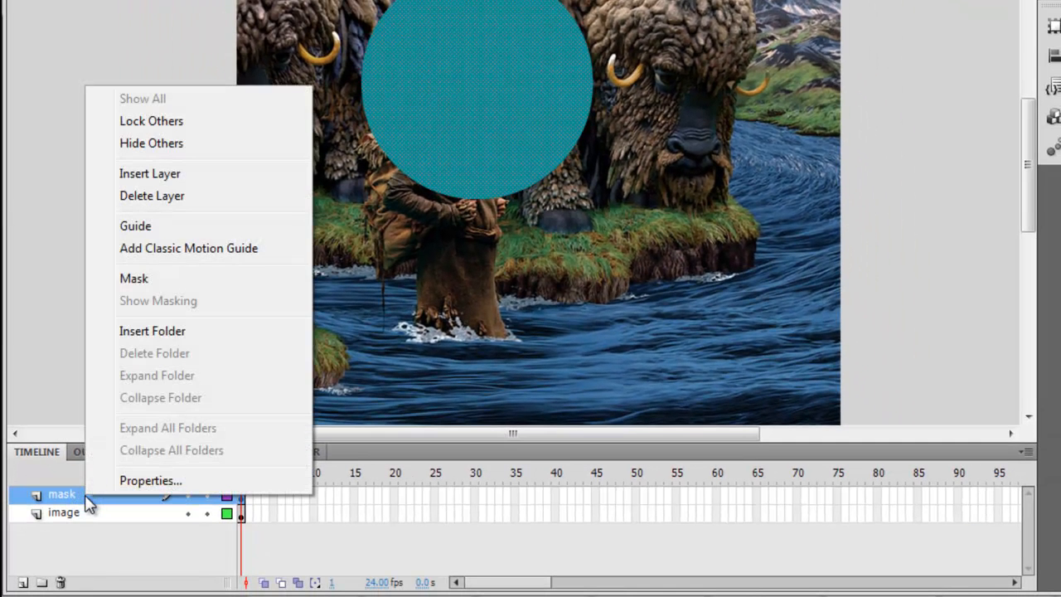
mouse_move(215, 279)
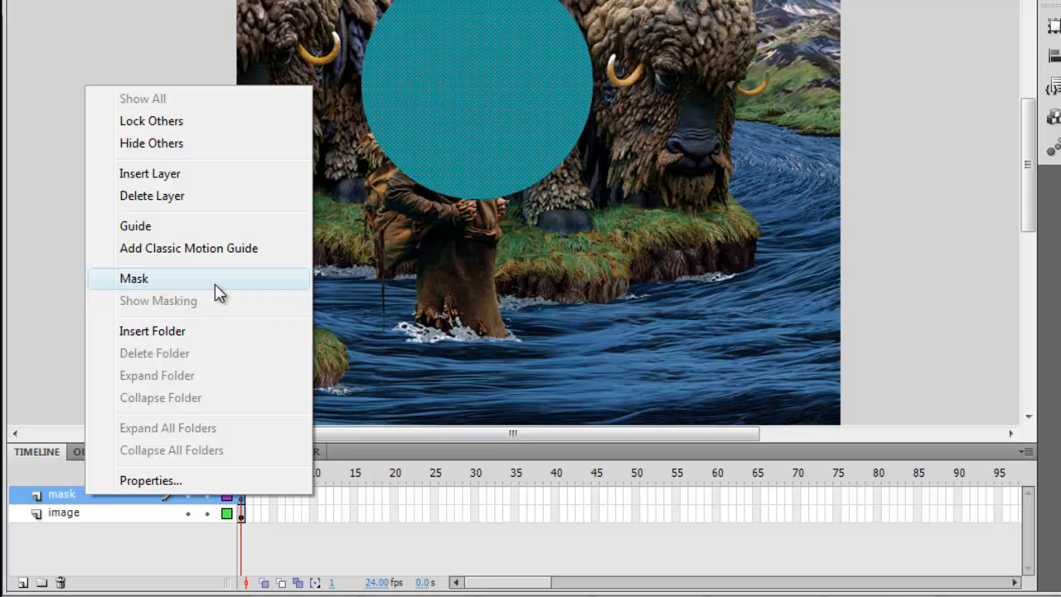
left_click(133, 278)
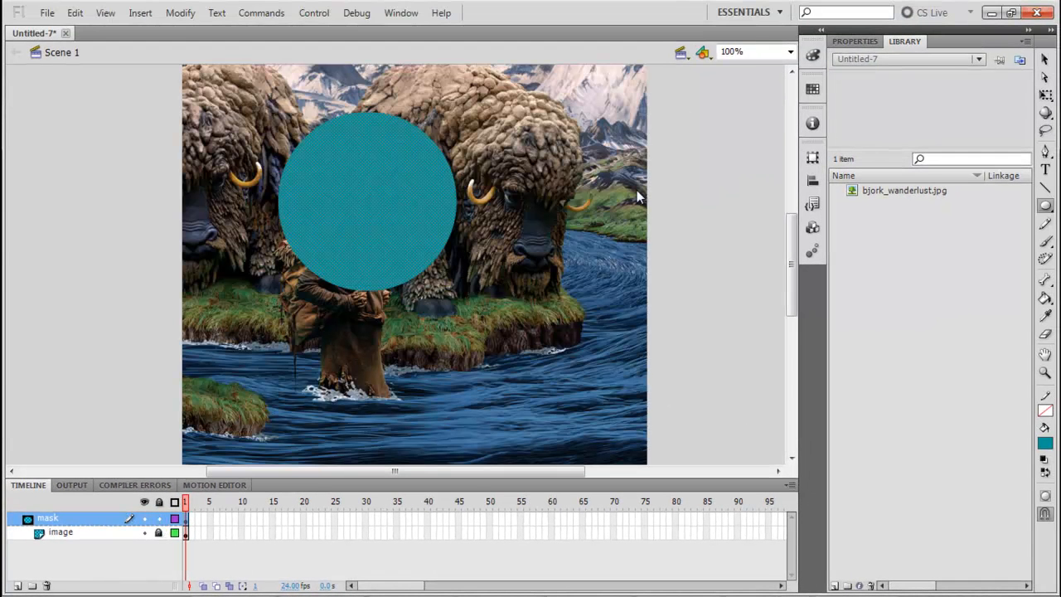
- Select the teal circle and move it slightly down and left over the photo
left_click(368, 203)
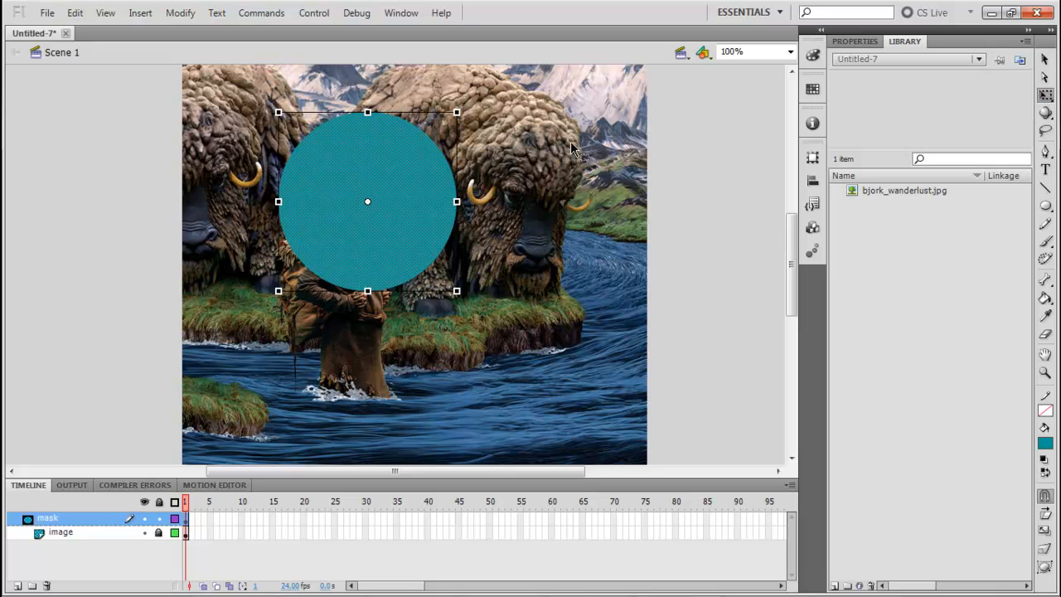
left_click_drag(369, 202, 348, 219)
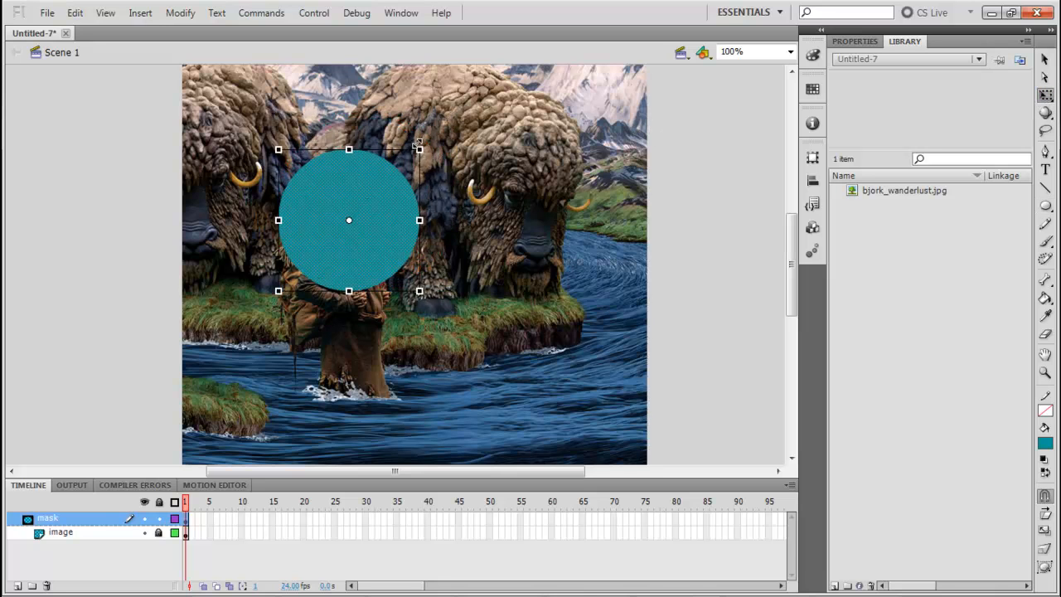